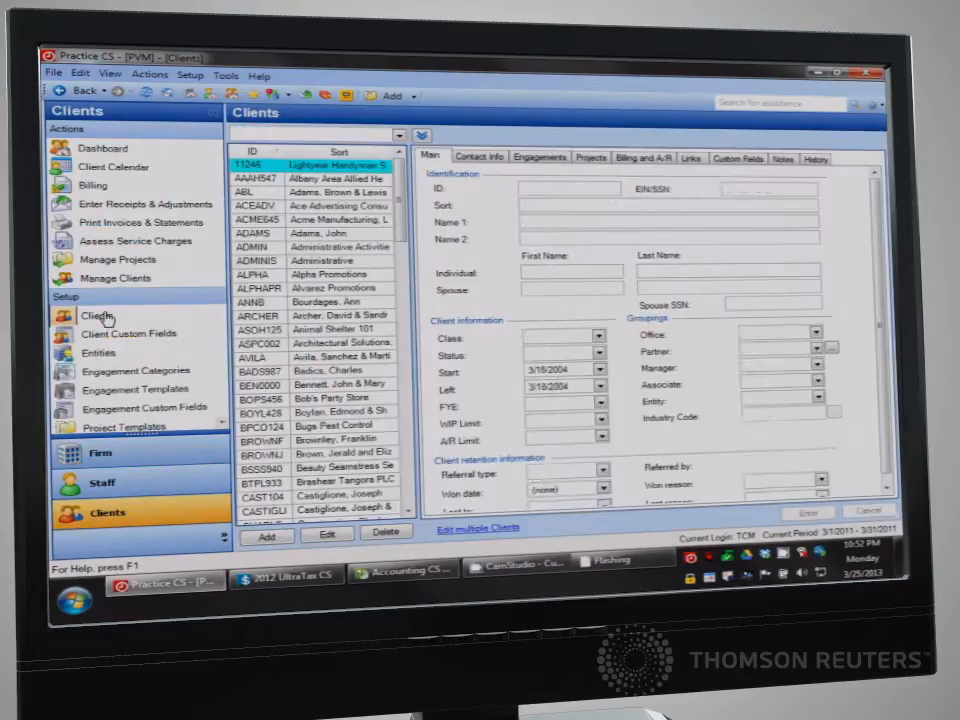
# Step: Enter 456 Main St as Ace Advertising's primary street address and accept the Michigan update
pyautogui.click(479, 157)
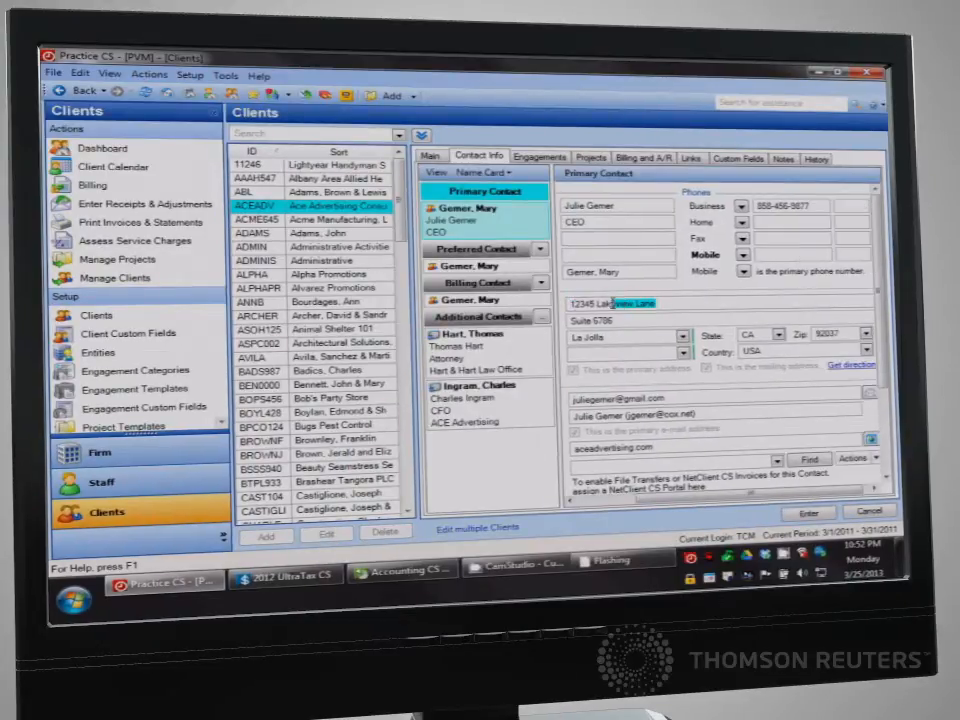
pyautogui.write('456 Main St')
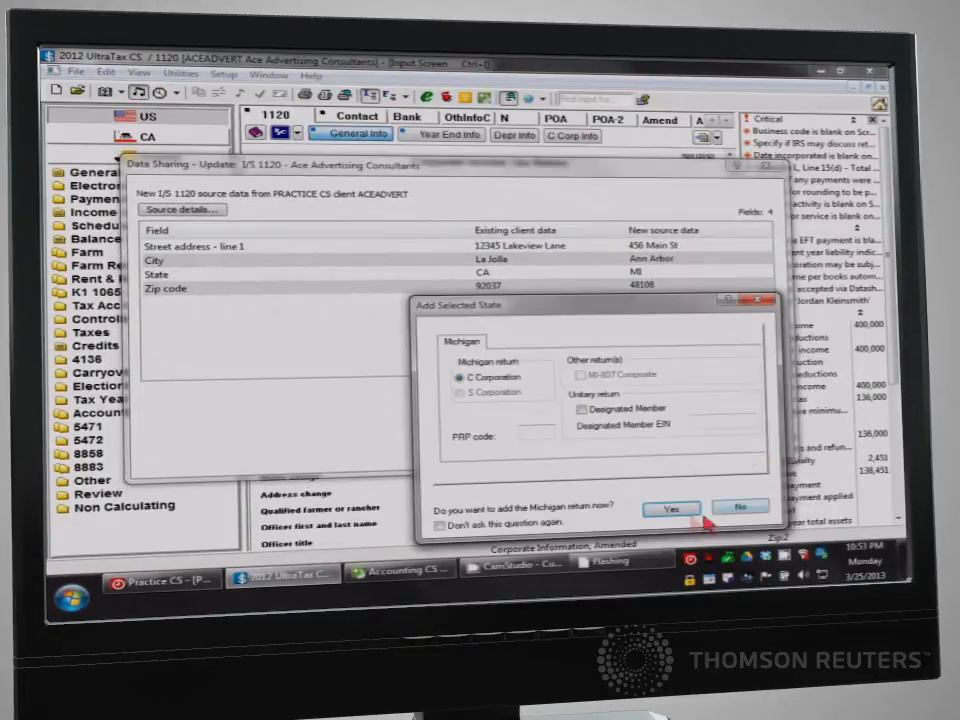
pyautogui.click(668, 509)
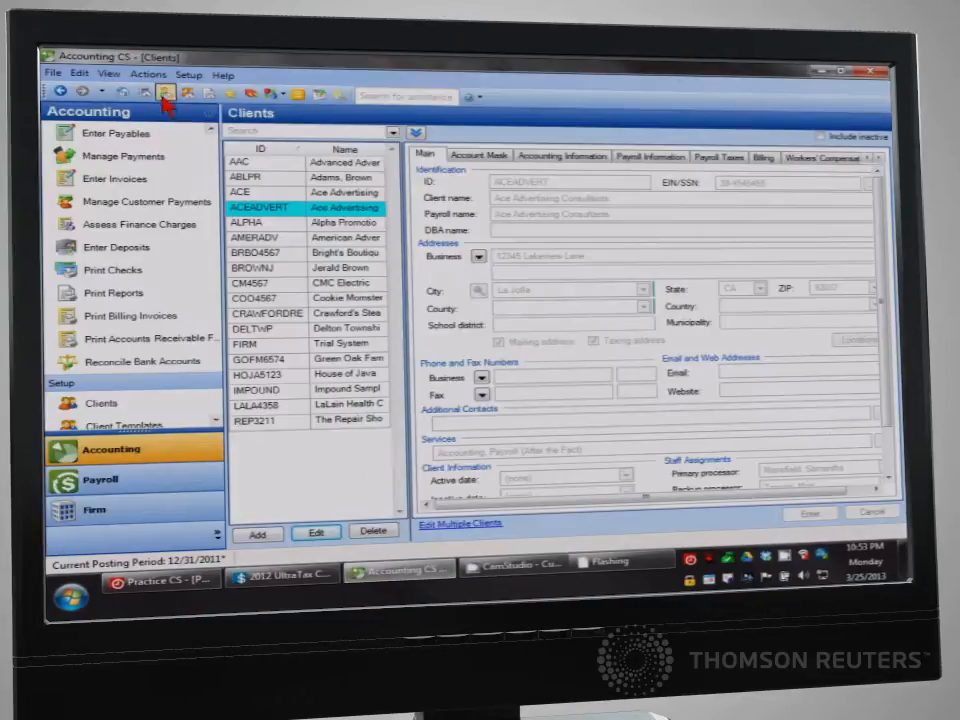
# Step: Show Ace Advertising's client dashboard with its pending Ann Arbor, MI address update
pyautogui.click(186, 92)
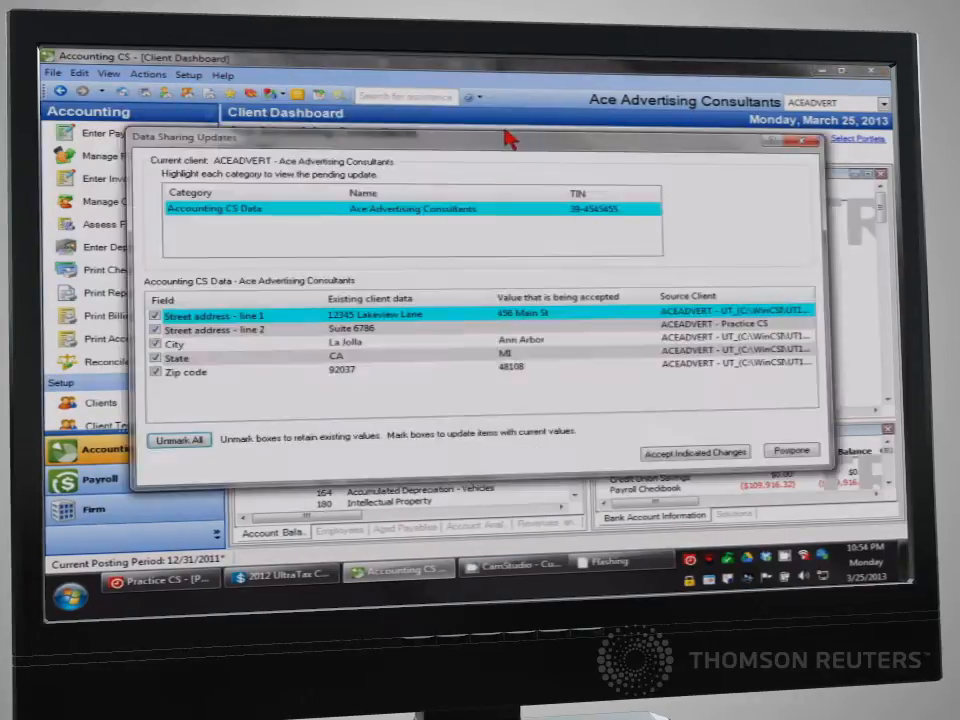
pyautogui.click(695, 451)
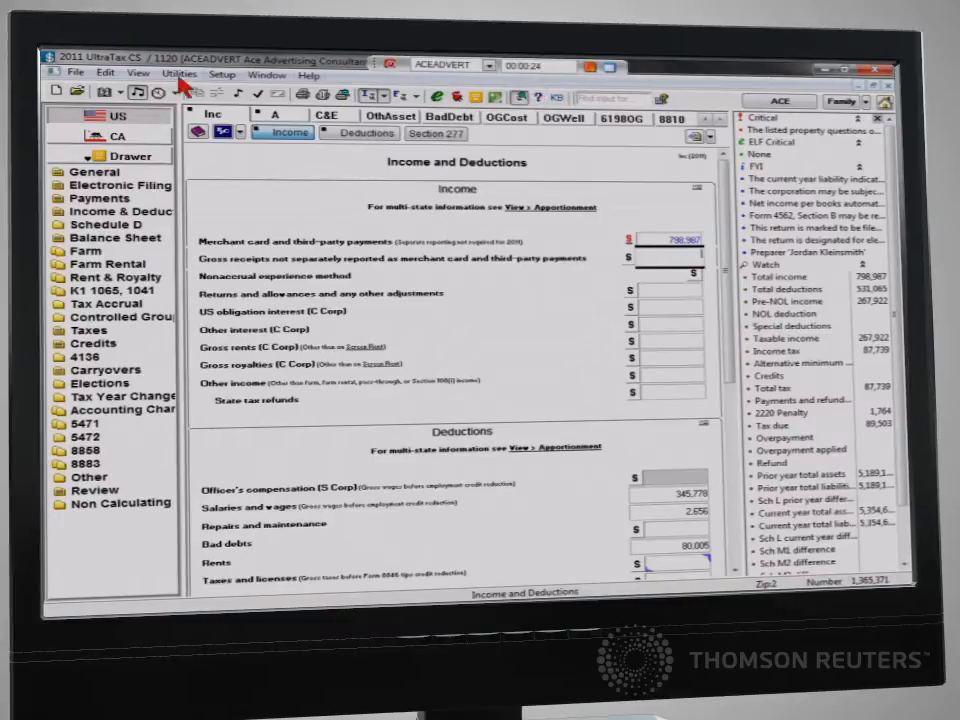
# Step: Close the 2011 Ace Advertising Consultants return via File > Close Client
pyautogui.click(75, 74)
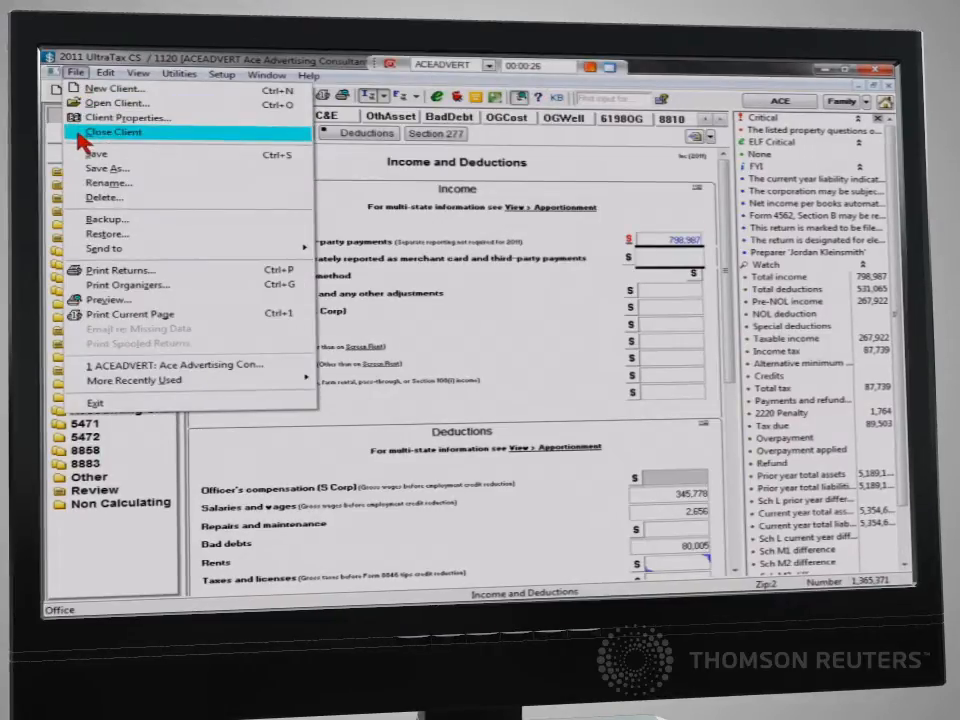
pyautogui.click(116, 132)
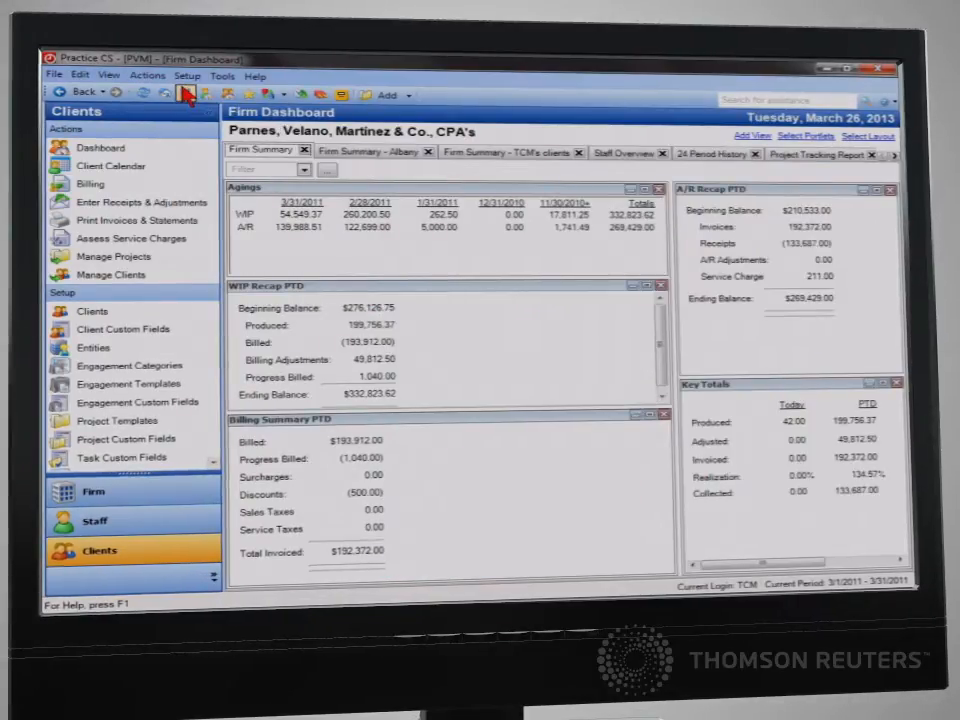
pyautogui.moveTo(197, 93)
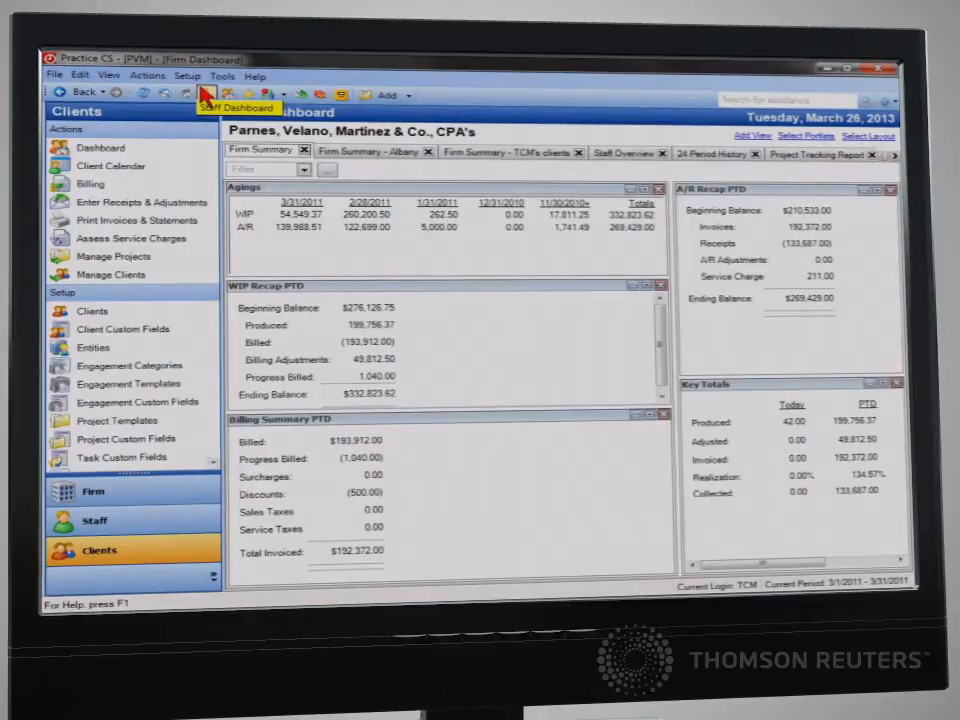
# Step: Move through the staff dashboard and Crawford's Steak House dashboard to the Billing client list
pyautogui.click(198, 95)
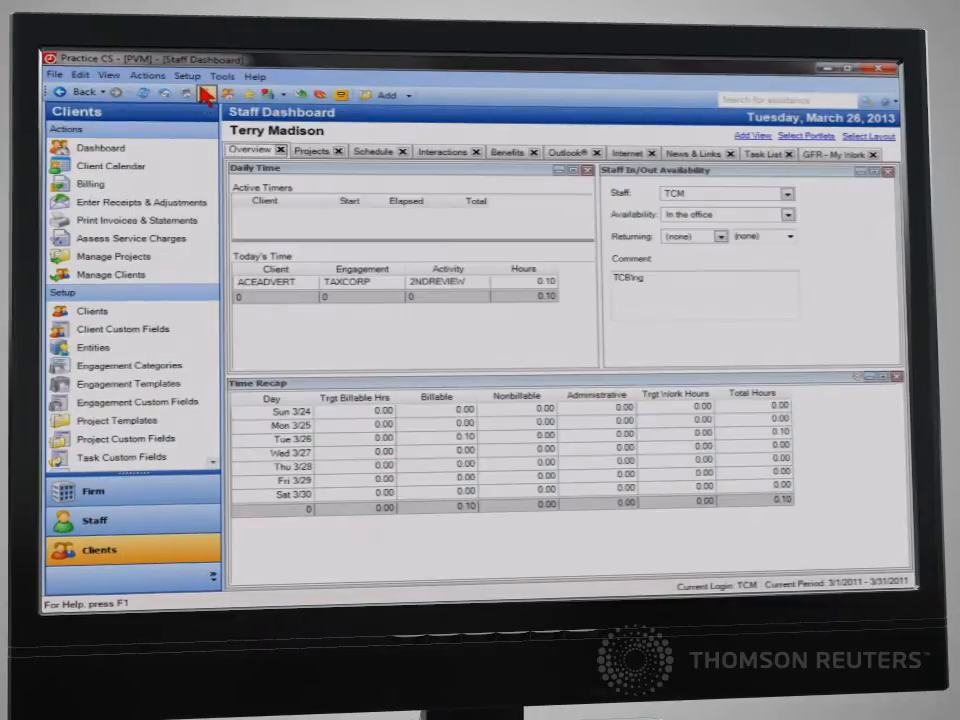
pyautogui.moveTo(205, 95)
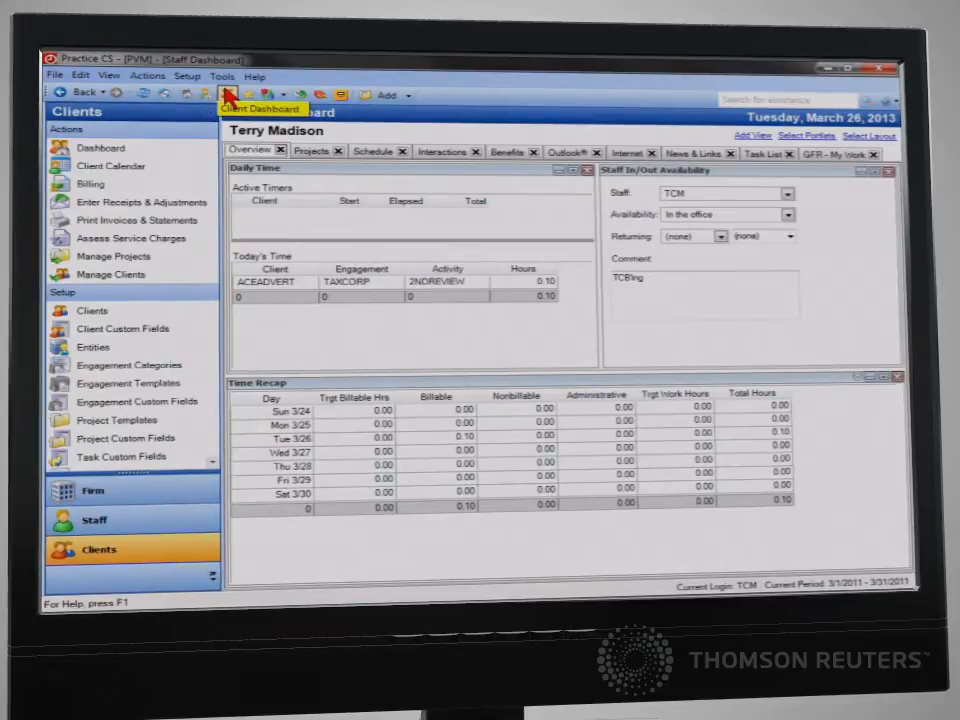
pyautogui.click(260, 108)
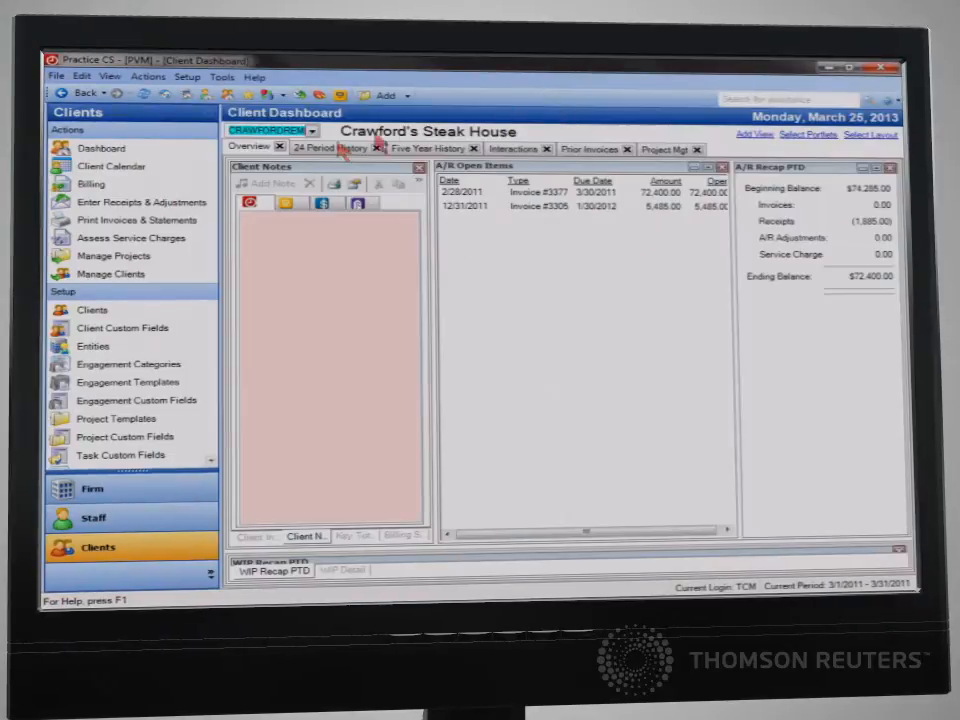
pyautogui.click(90, 183)
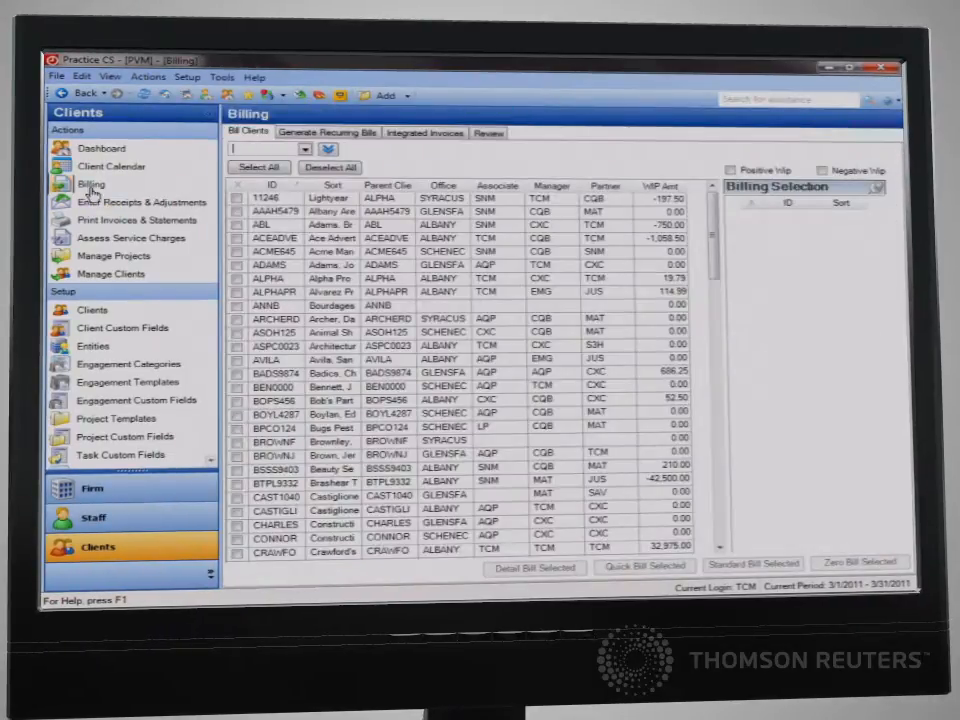
# Step: Filter to positive-WIP clients, find Crawford's and start a detail bill for it
pyautogui.click(733, 170)
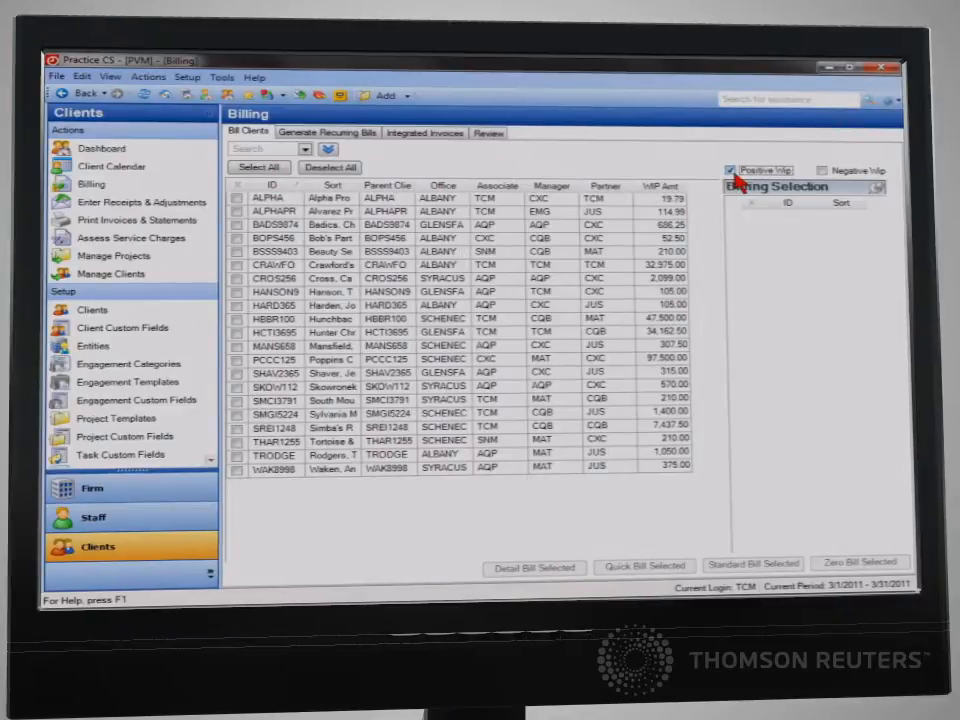
pyautogui.write('crawl')
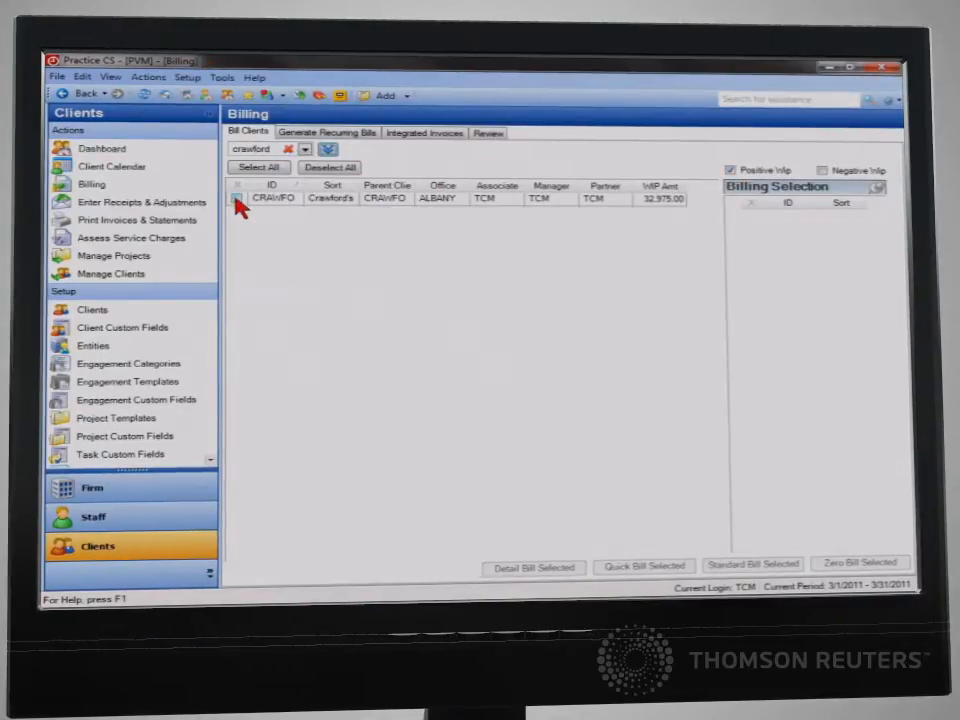
pyautogui.click(236, 198)
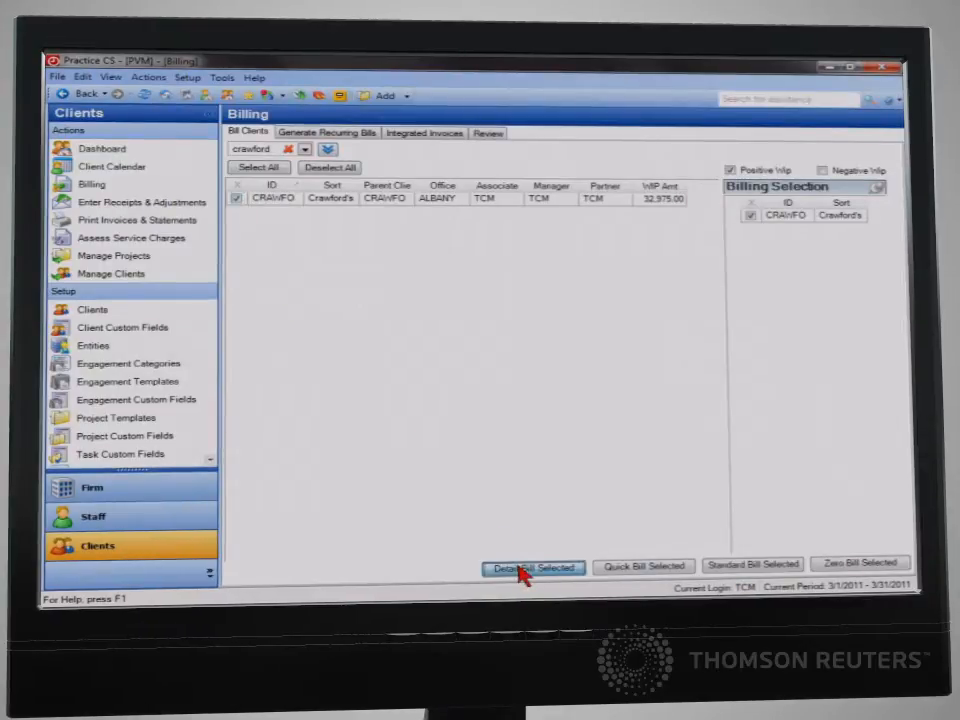
pyautogui.click(533, 566)
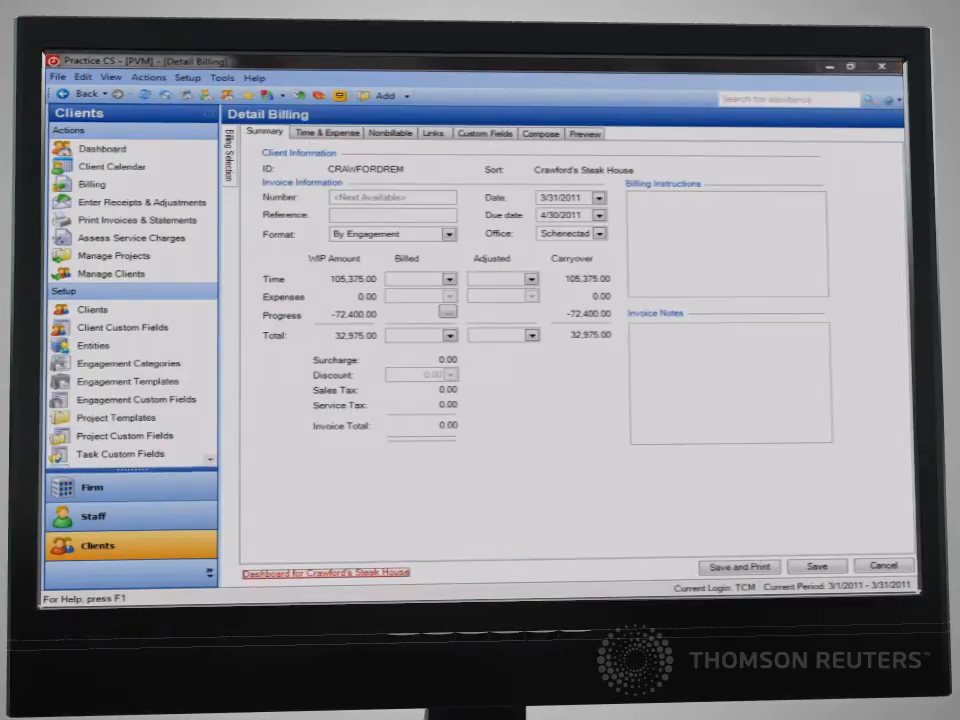
pyautogui.click(325, 572)
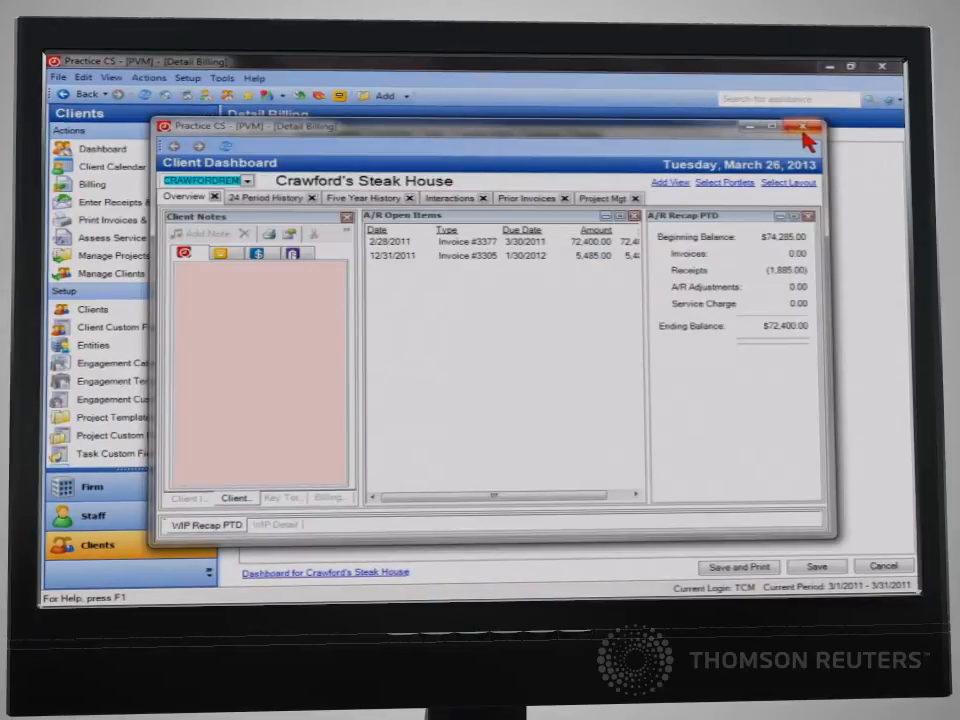
# Step: Enter the $35,000 billed total, preview the invoice, then save and print it
pyautogui.click(807, 127)
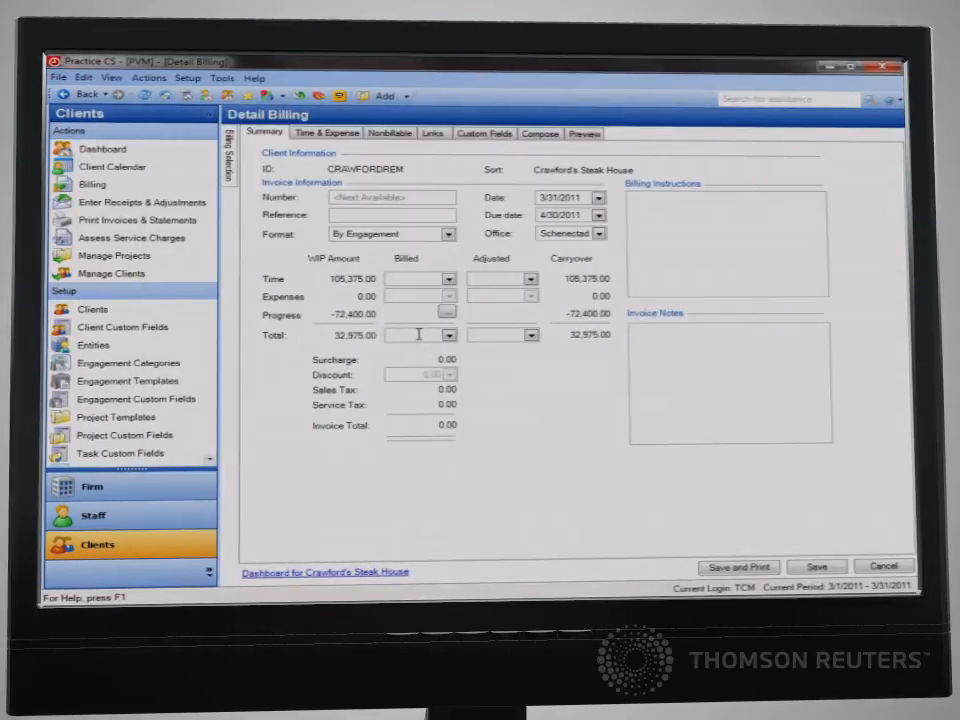
pyautogui.click(584, 133)
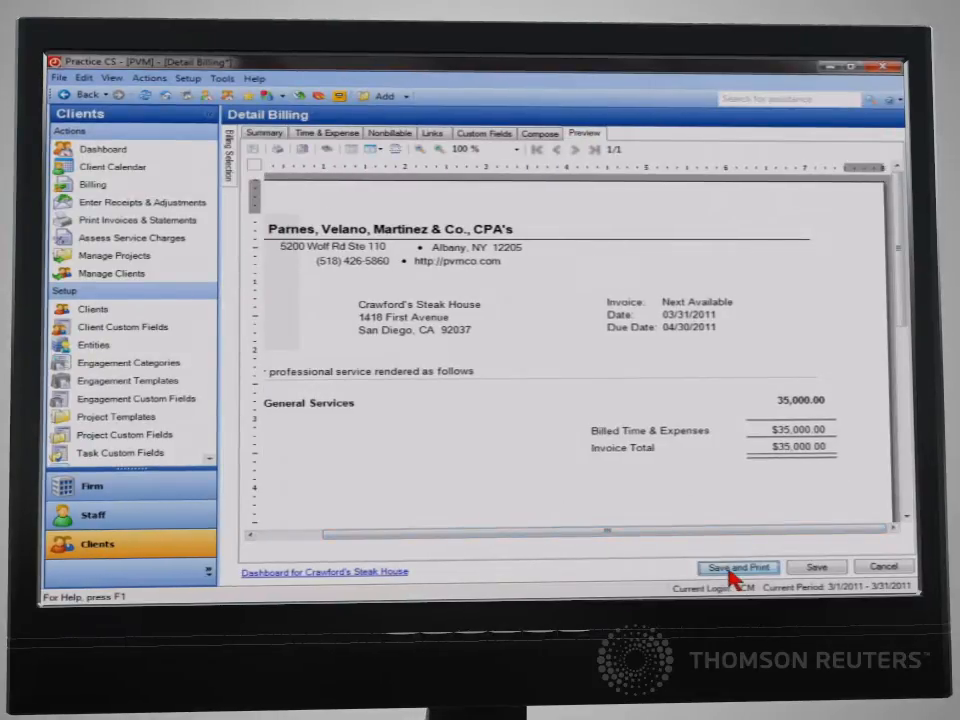
pyautogui.click(737, 567)
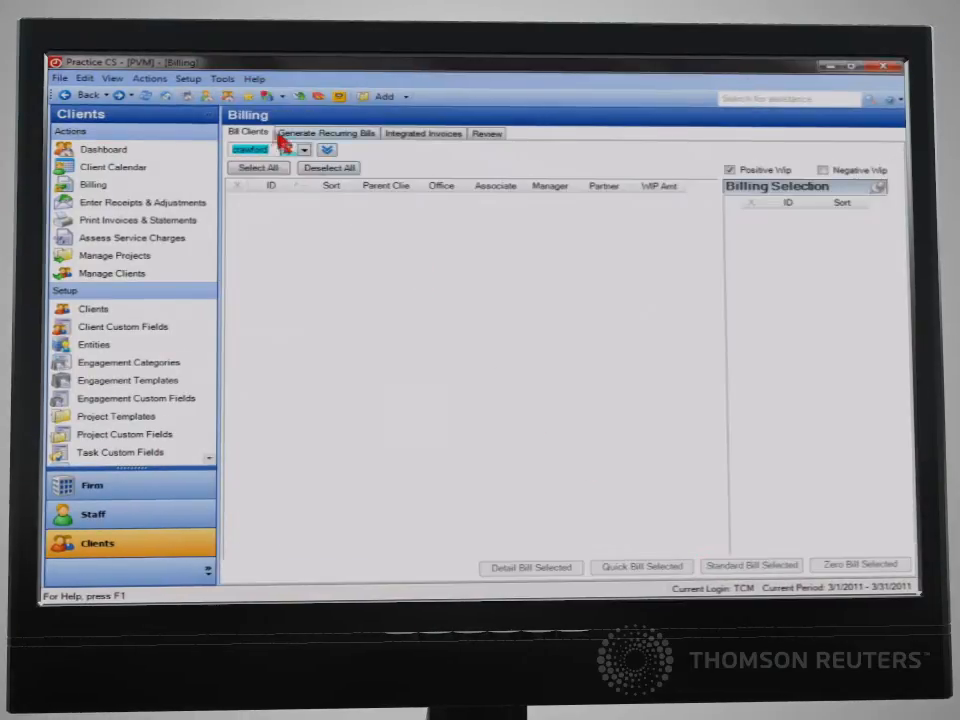
# Step: Review Crawford's Steak House prior invoices, then bring up the firm dashboard
pyautogui.click(103, 149)
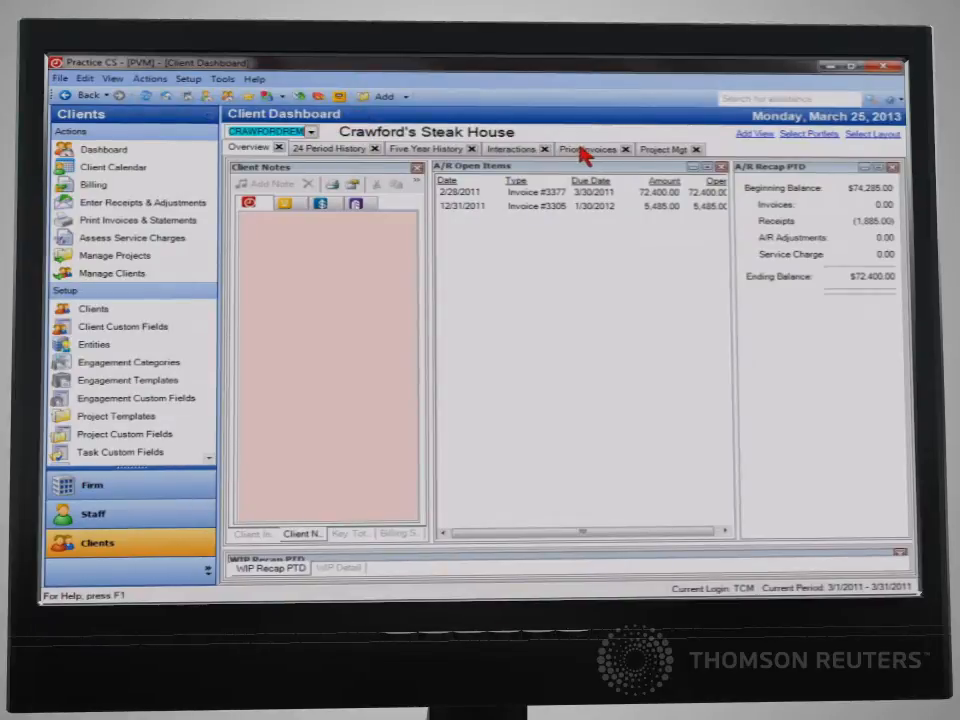
pyautogui.click(589, 148)
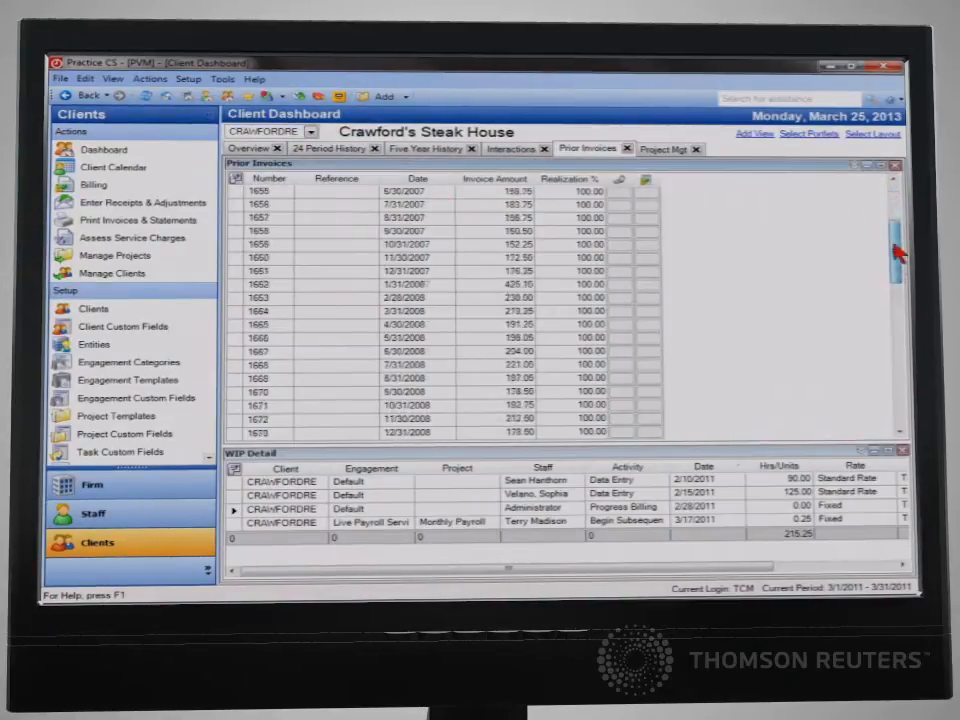
pyautogui.click(91, 484)
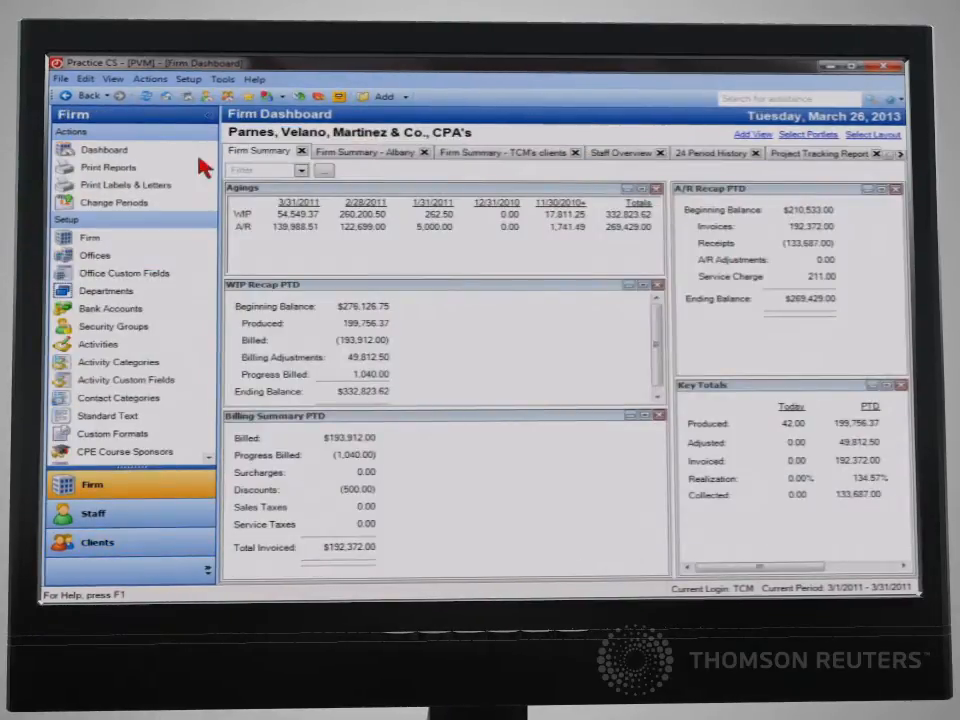
# Step: Choose the Billing Analysis report in Print Reports and open its custom format for editing
pyautogui.click(108, 167)
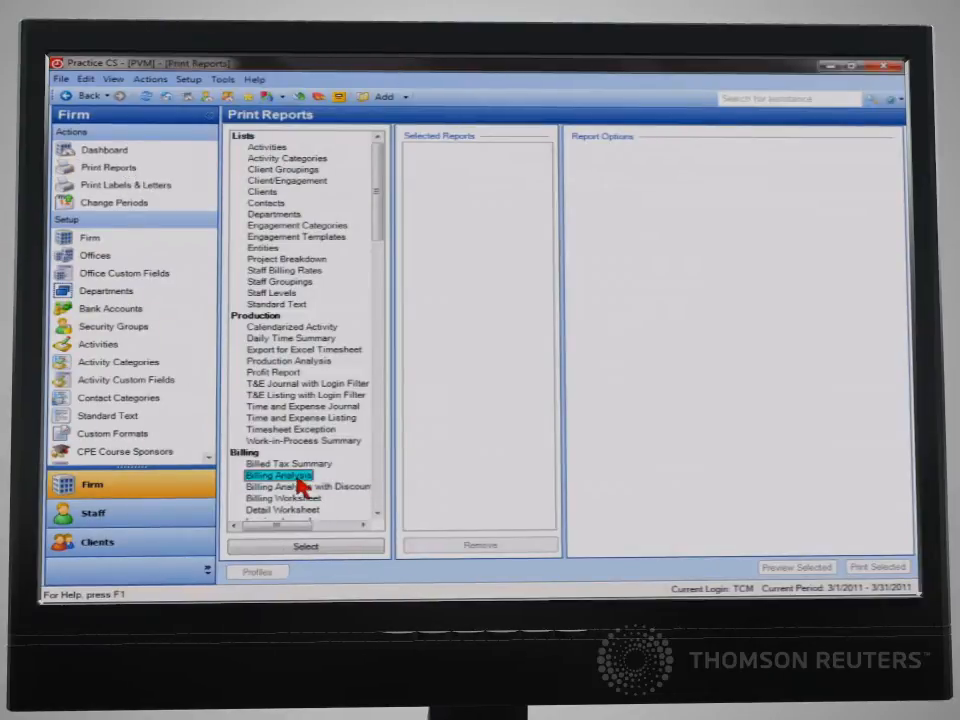
pyautogui.click(306, 546)
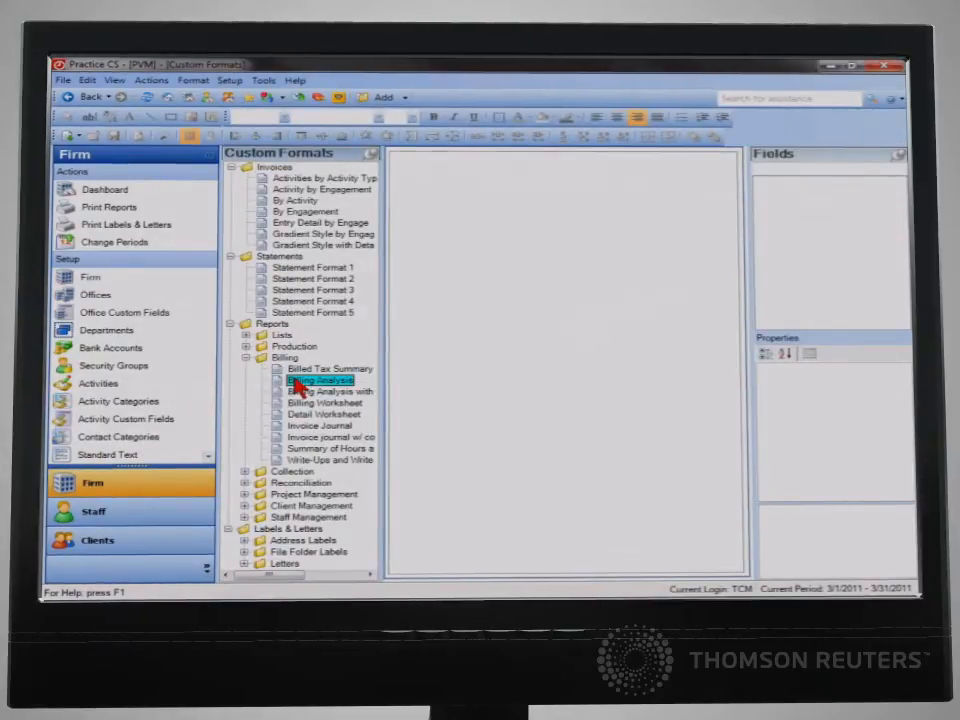
pyautogui.doubleClick(320, 381)
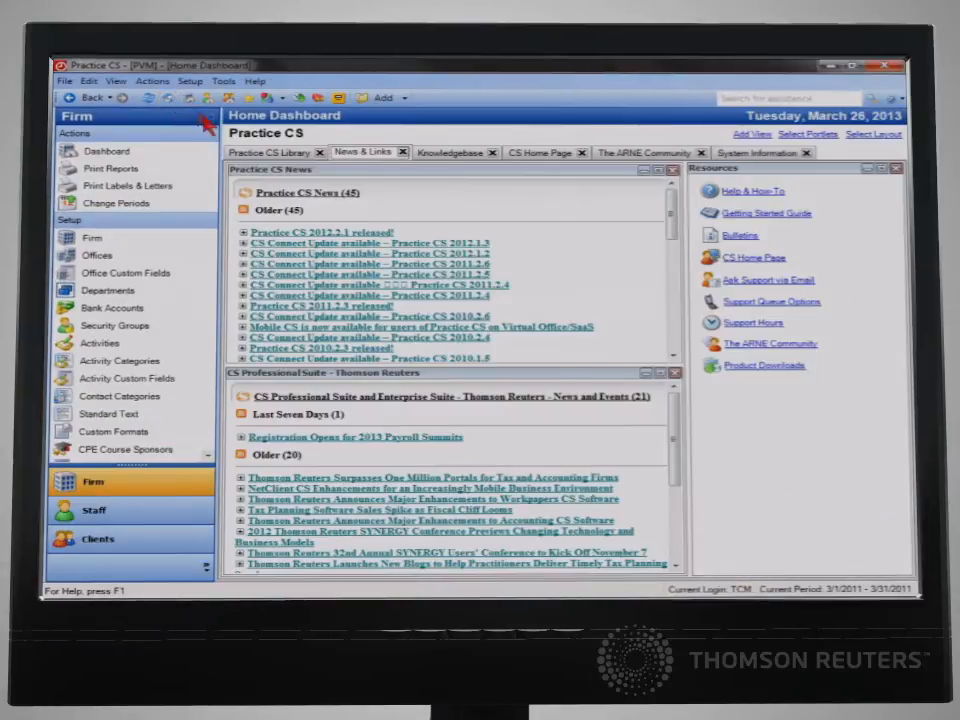
# Step: Browse the Practice CS Library's downloadable custom formats list
pyautogui.click(268, 152)
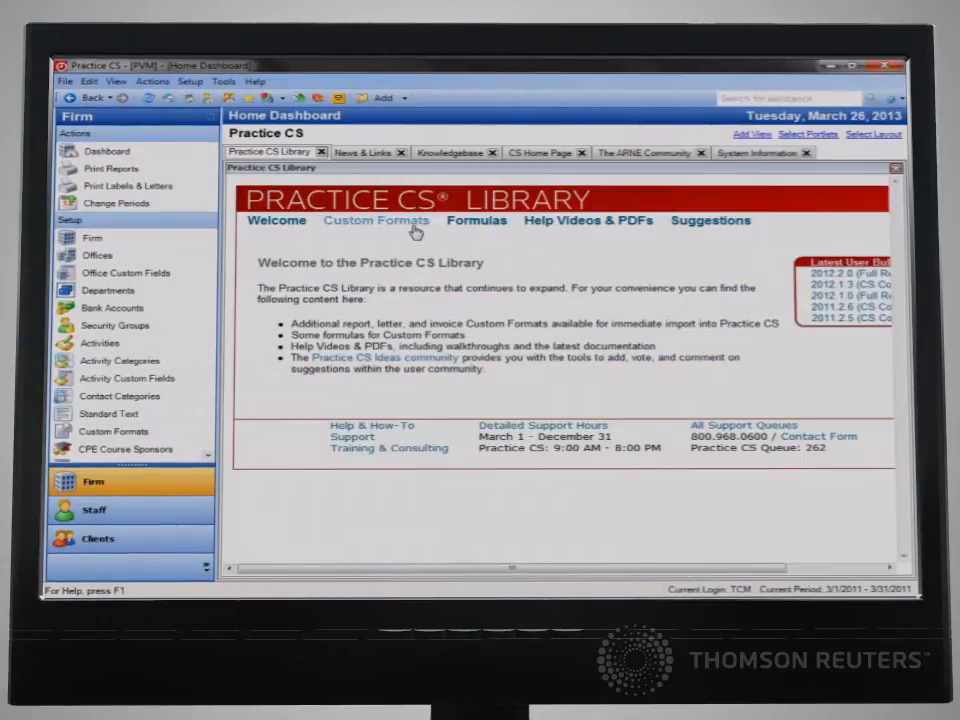
pyautogui.click(376, 221)
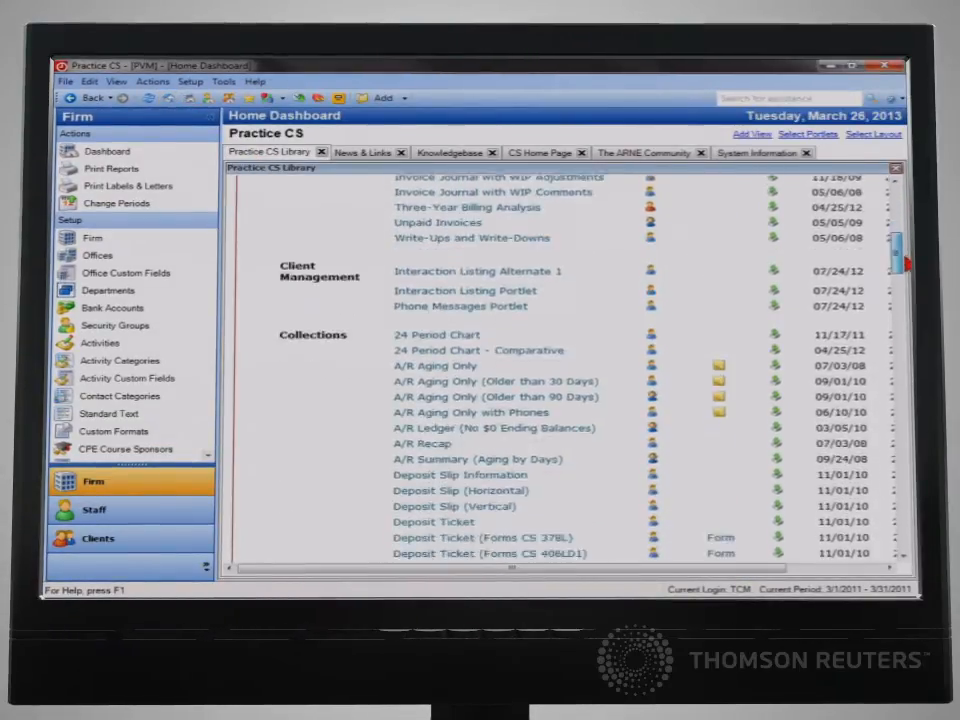
pyautogui.scroll(-3)
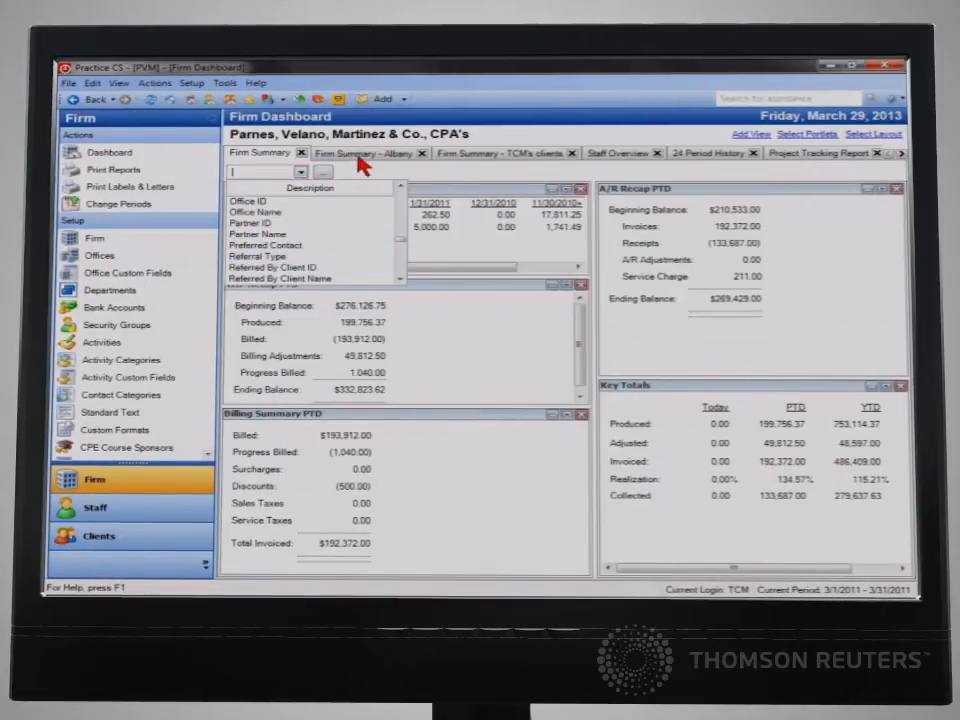
# Step: Show the Firm Summary for TCM's clients (Partner ID TCM)
pyautogui.click(246, 201)
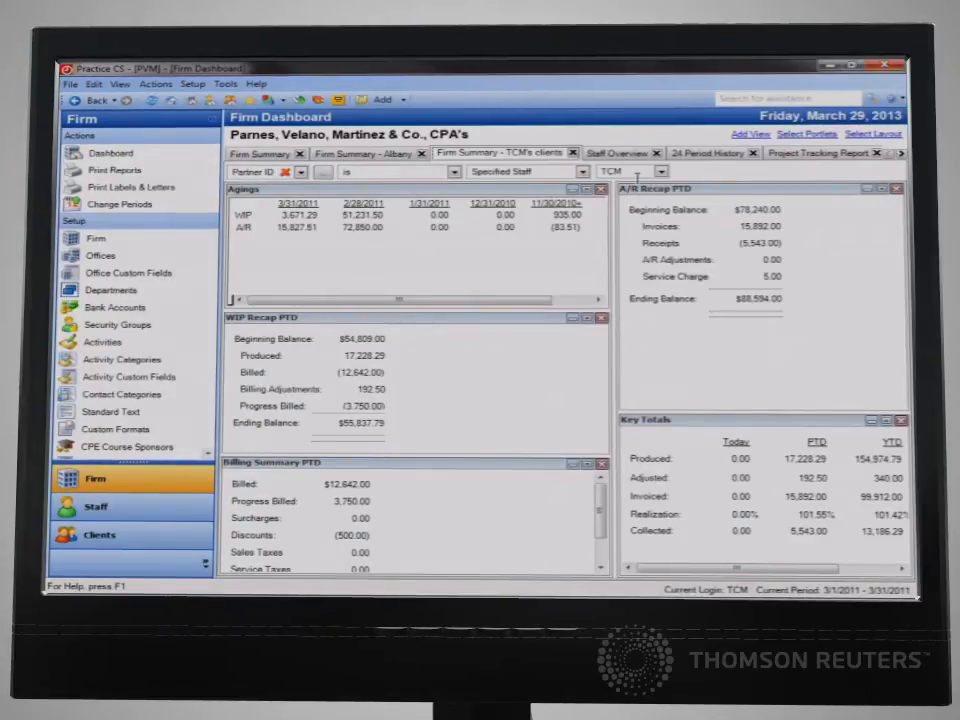
pyautogui.moveTo(710, 175)
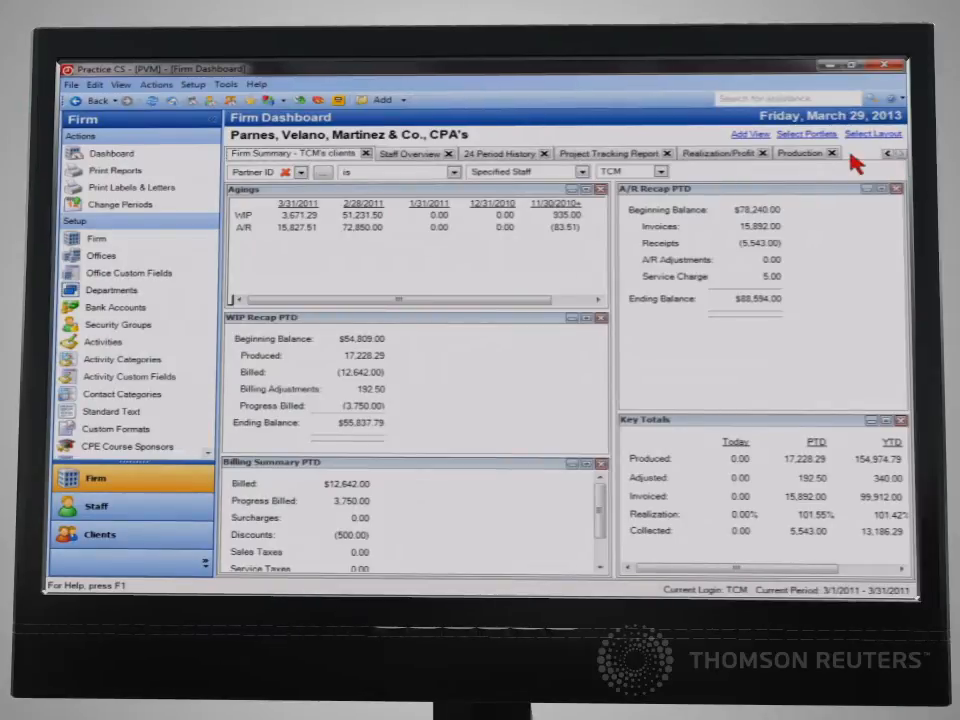
# Step: View Realization/Profit Billing Analysis reports by staff, by engagement and by office
pyautogui.click(703, 153)
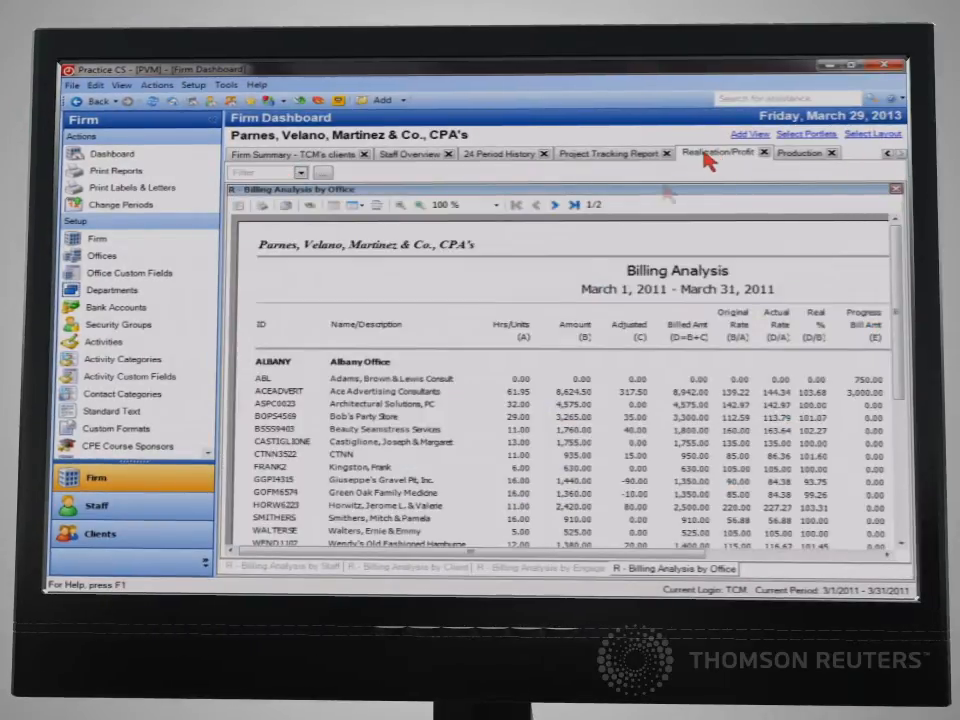
pyautogui.click(281, 568)
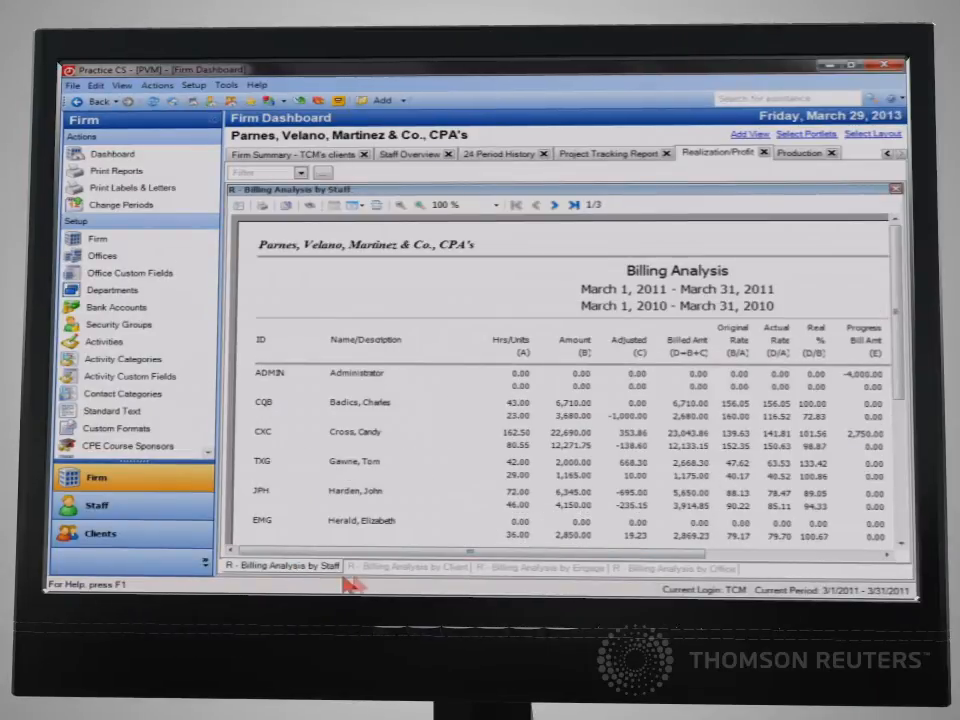
pyautogui.click(540, 567)
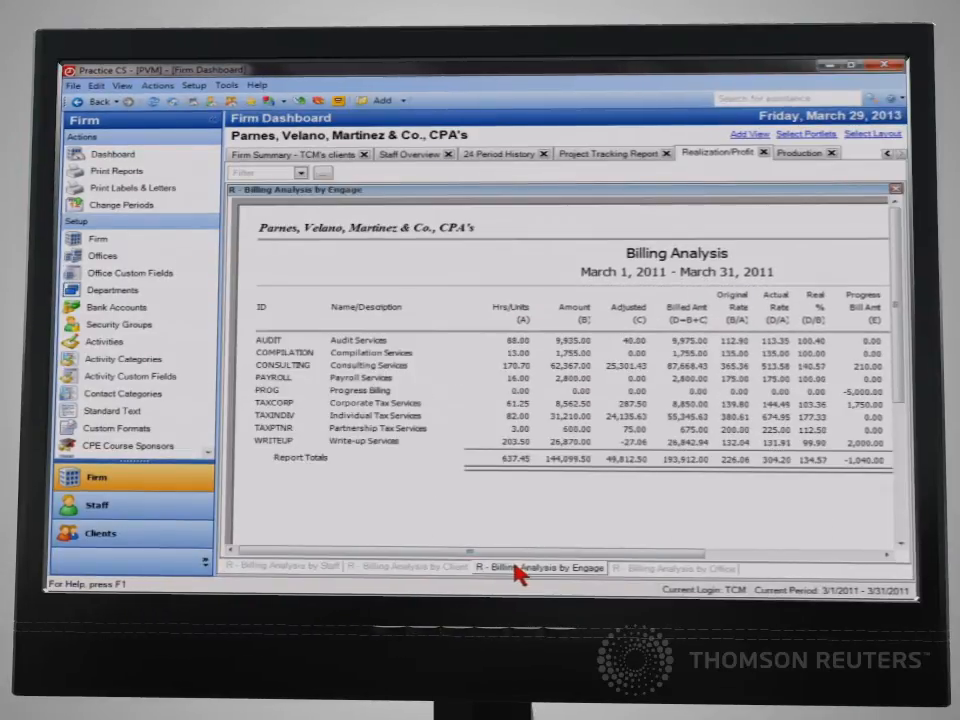
pyautogui.click(677, 568)
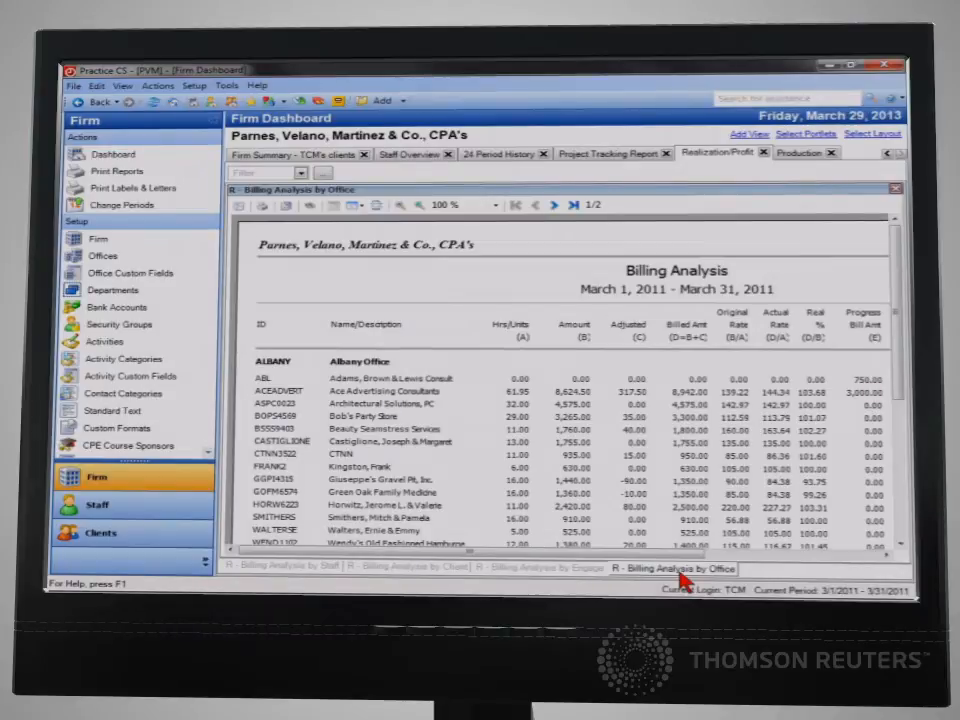